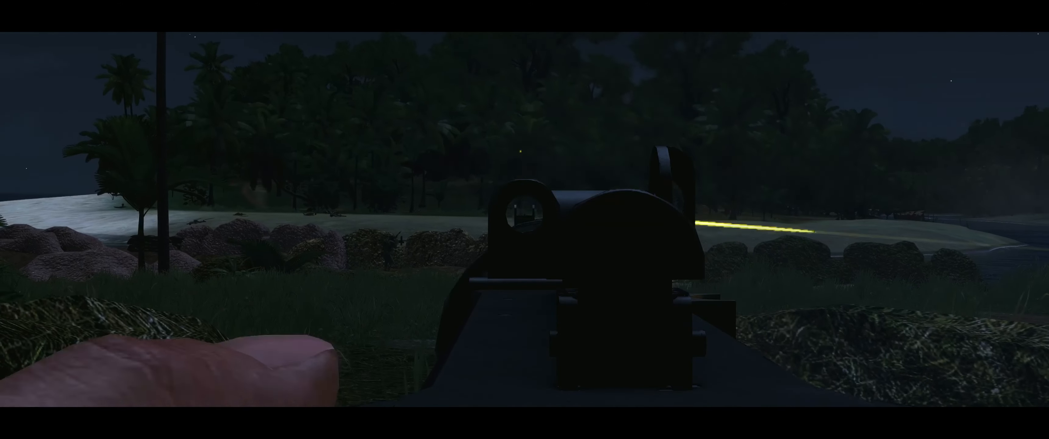
pyautogui.moveTo(524, 219)
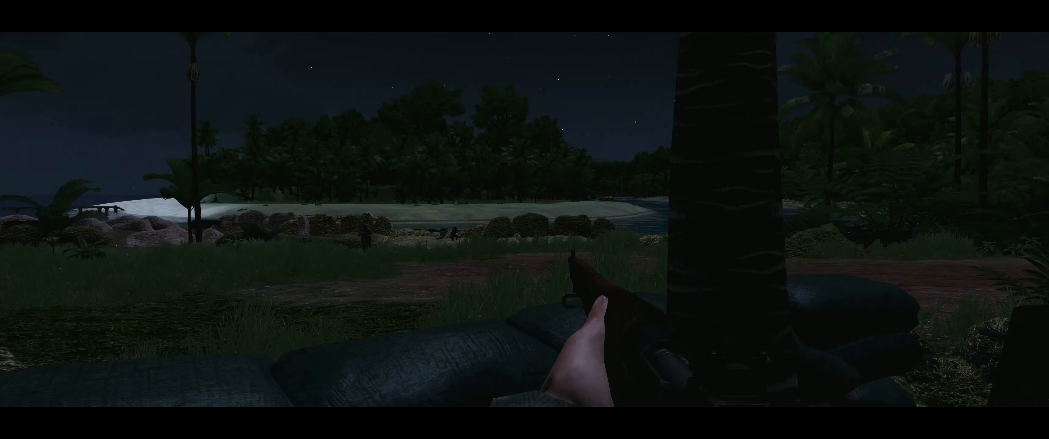
pyautogui.moveTo(524, 220)
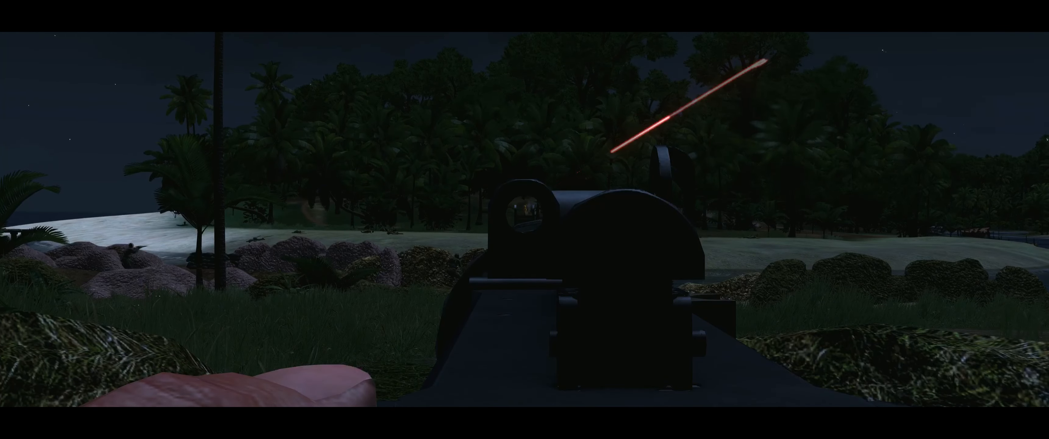
pyautogui.moveTo(525, 220)
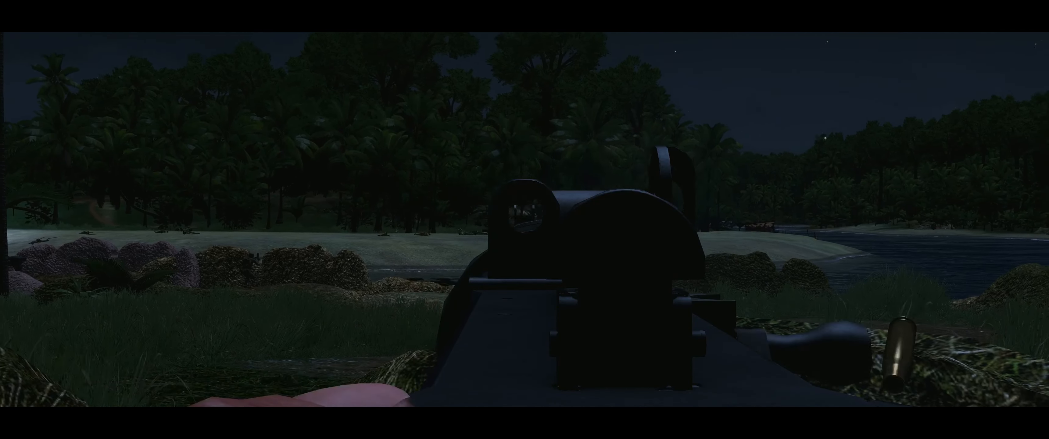
pyautogui.click(524, 220)
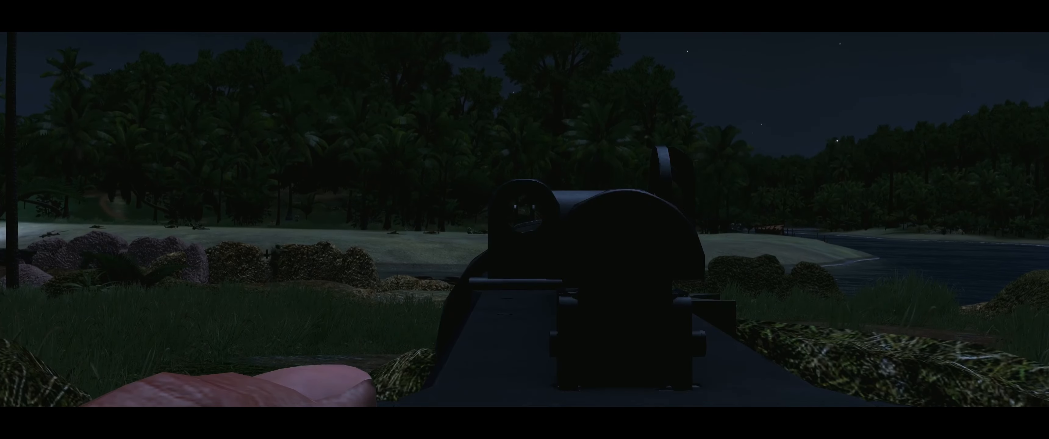
pyautogui.moveTo(525, 219)
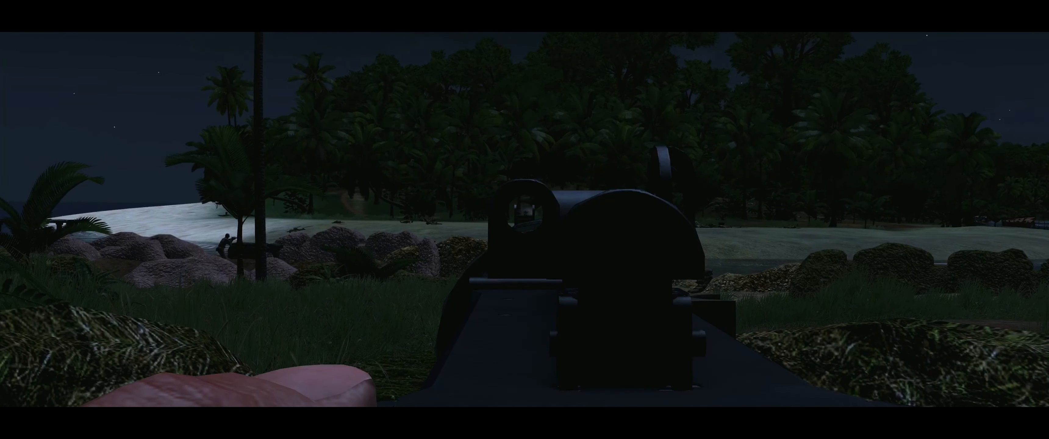
pyautogui.moveTo(525, 219)
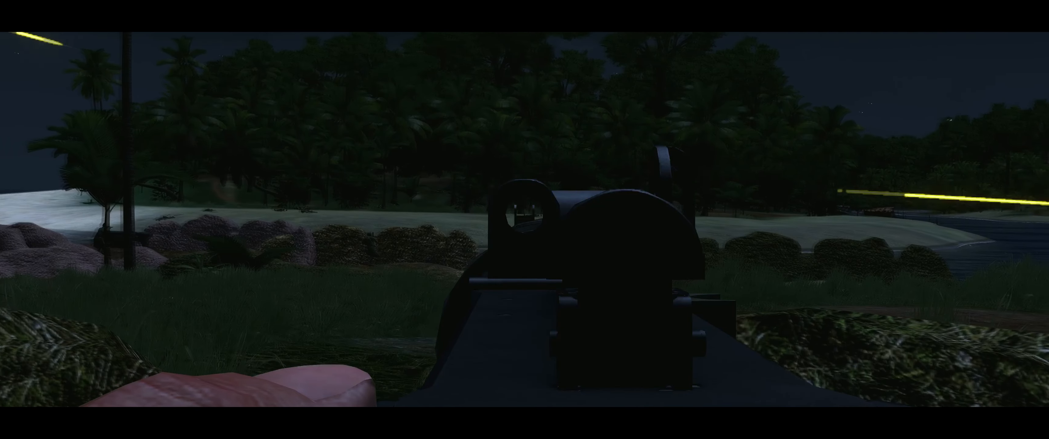
pyautogui.moveTo(524, 220)
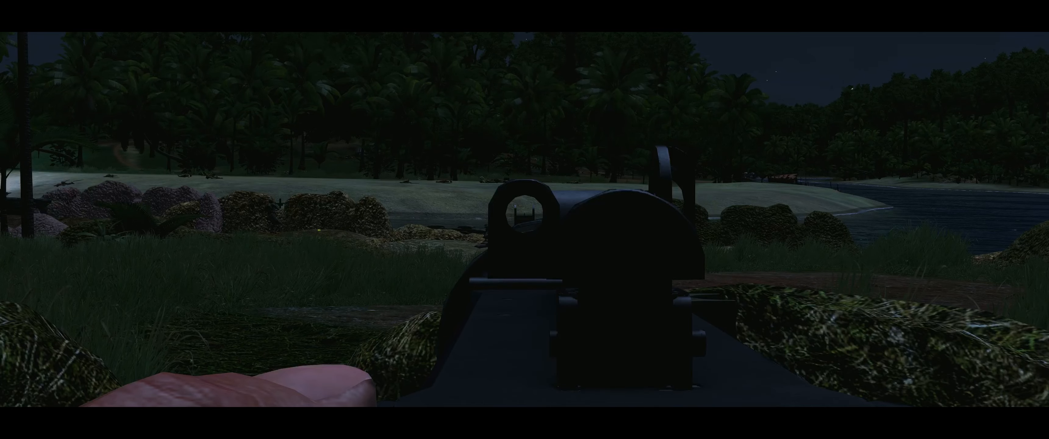